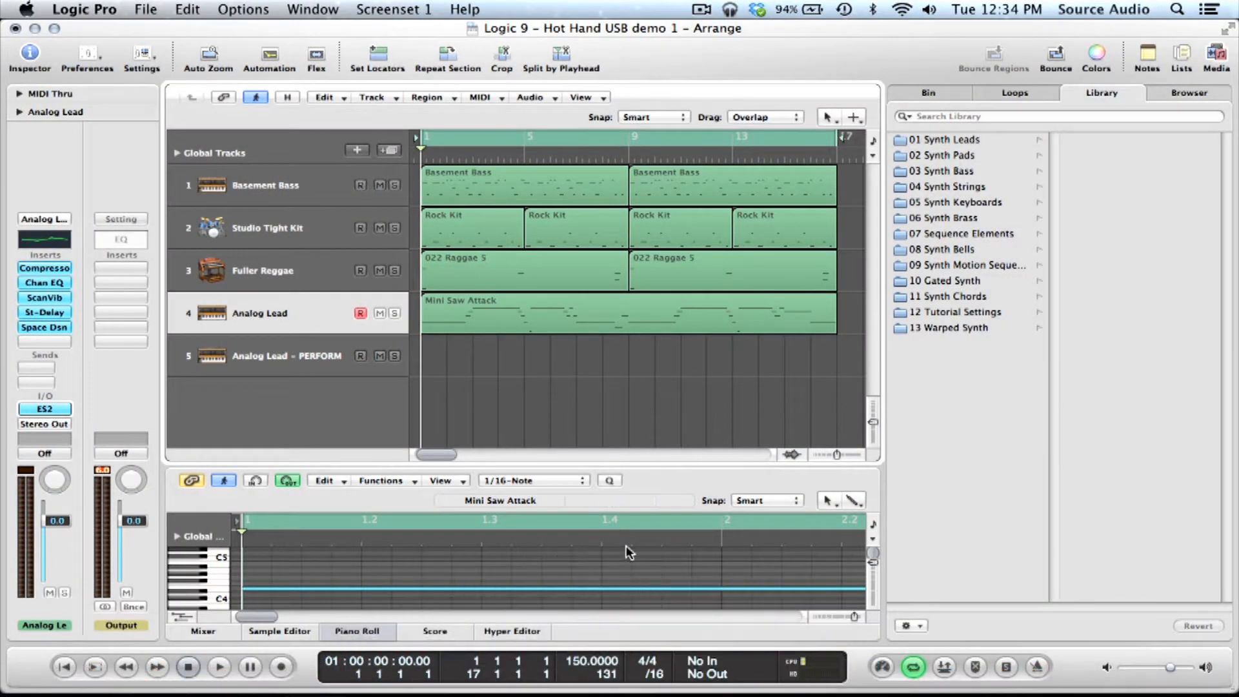
pyautogui.moveTo(640, 438)
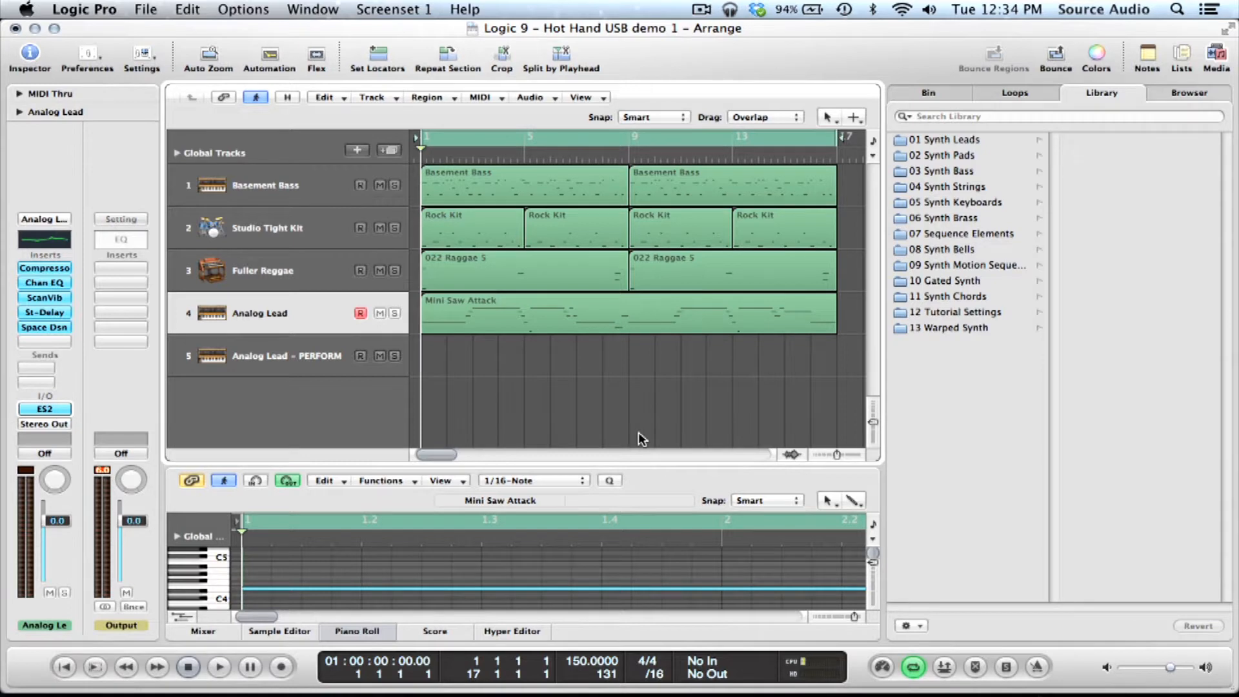
pyautogui.moveTo(520, 357)
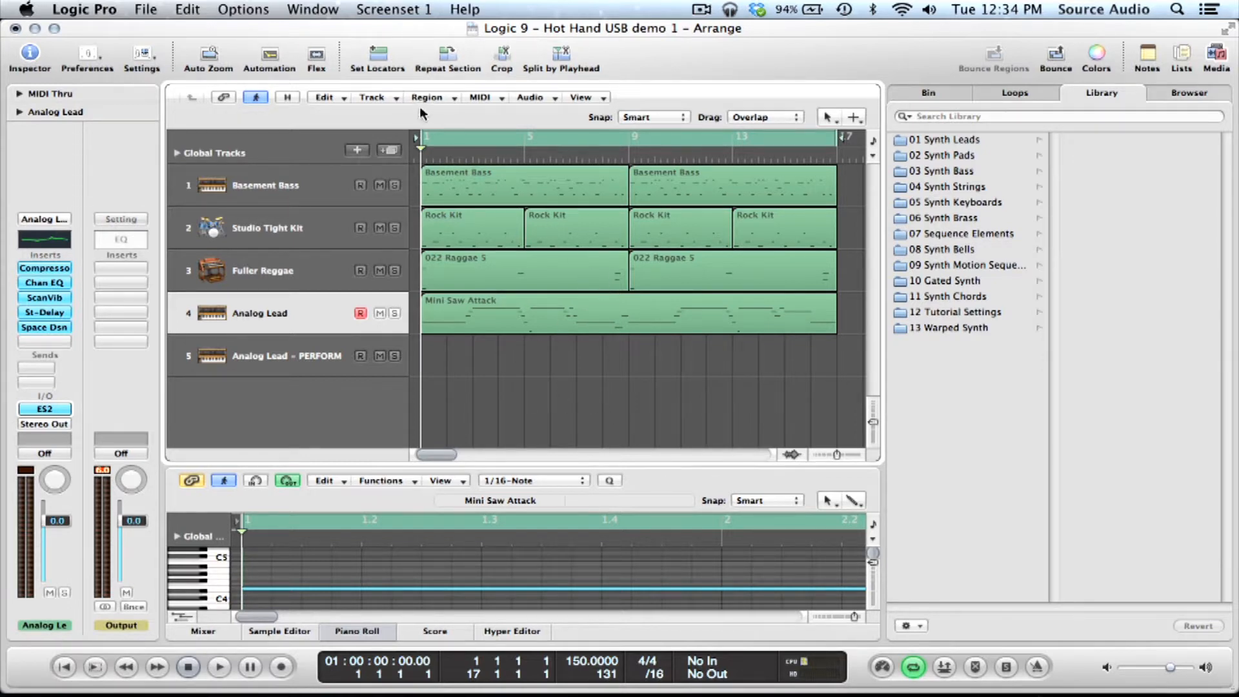
pyautogui.moveTo(253, 40)
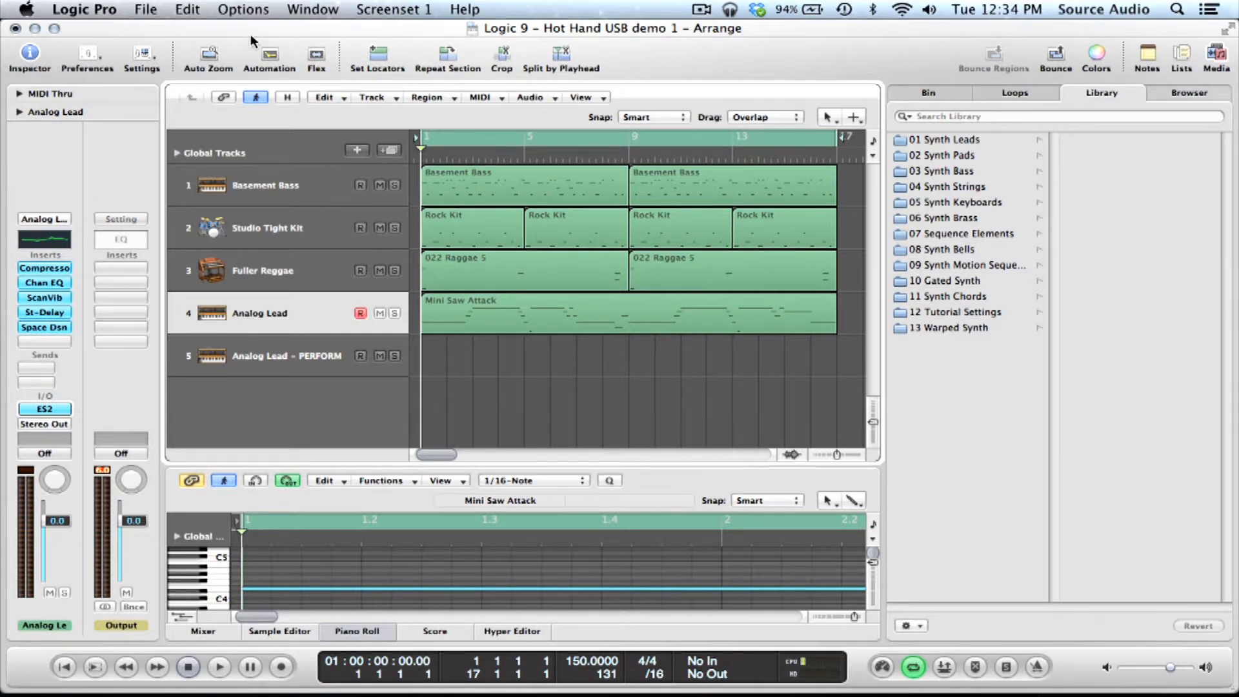
pyautogui.moveTo(200, 35)
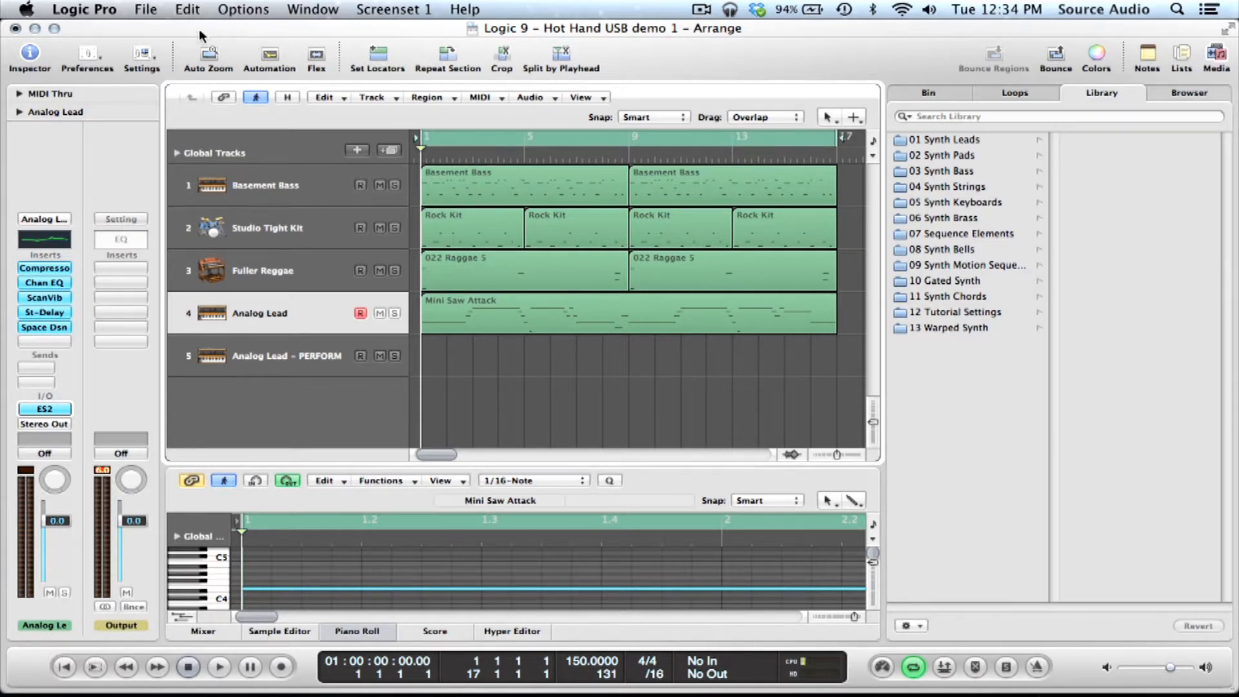
# Switch to the Hot Hand USB editor application from the menu bar.
pyautogui.click(147, 9)
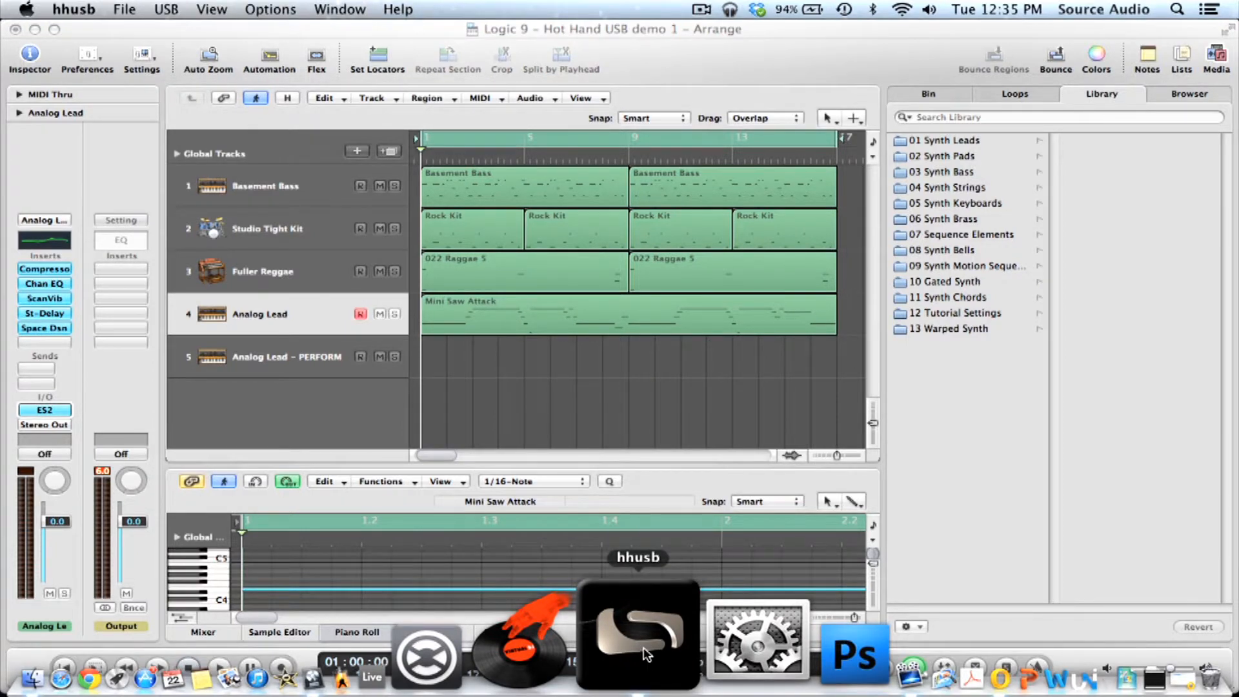
# Load the 'Logic 9 demo 1.hhs' preset from the Logic Hot Hand USB demo 1 folder.
pyautogui.click(636, 642)
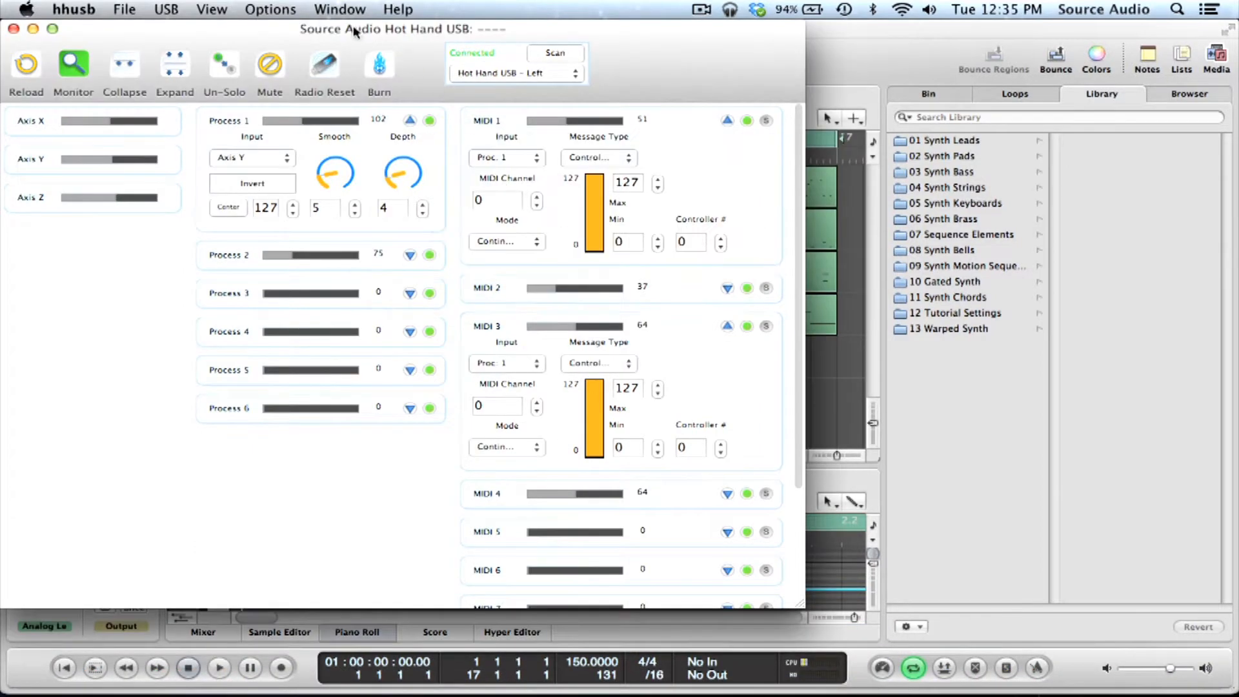
pyautogui.click(123, 10)
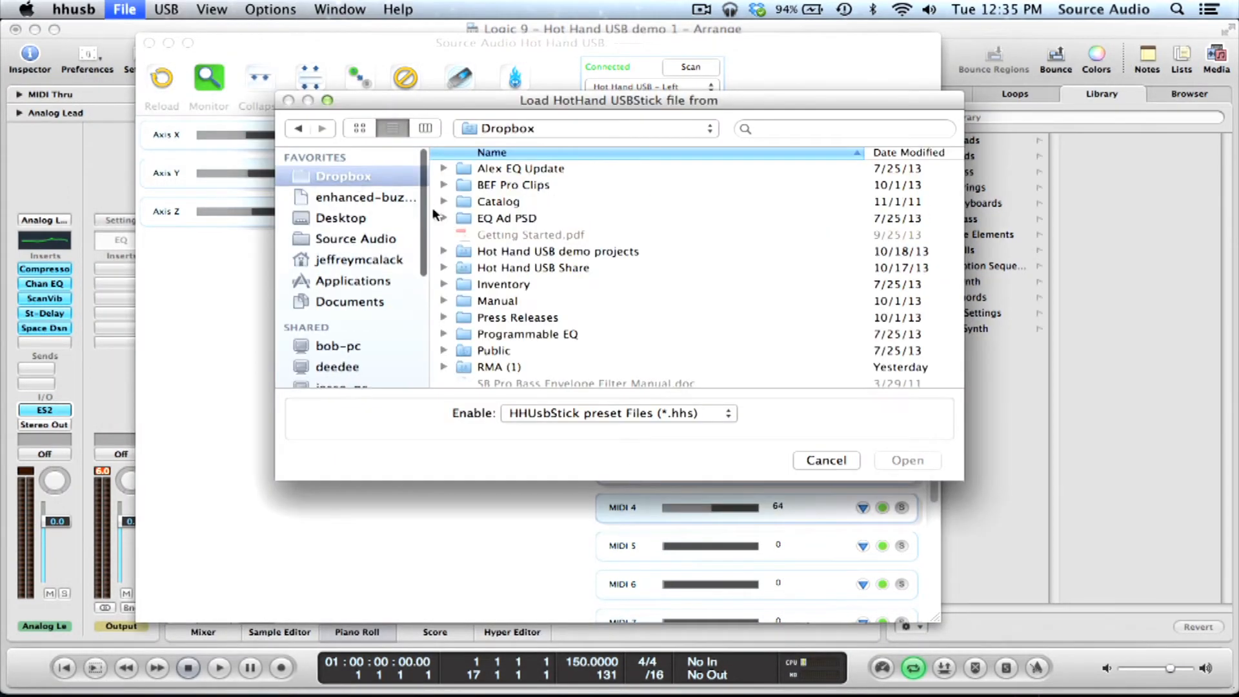
pyautogui.click(444, 252)
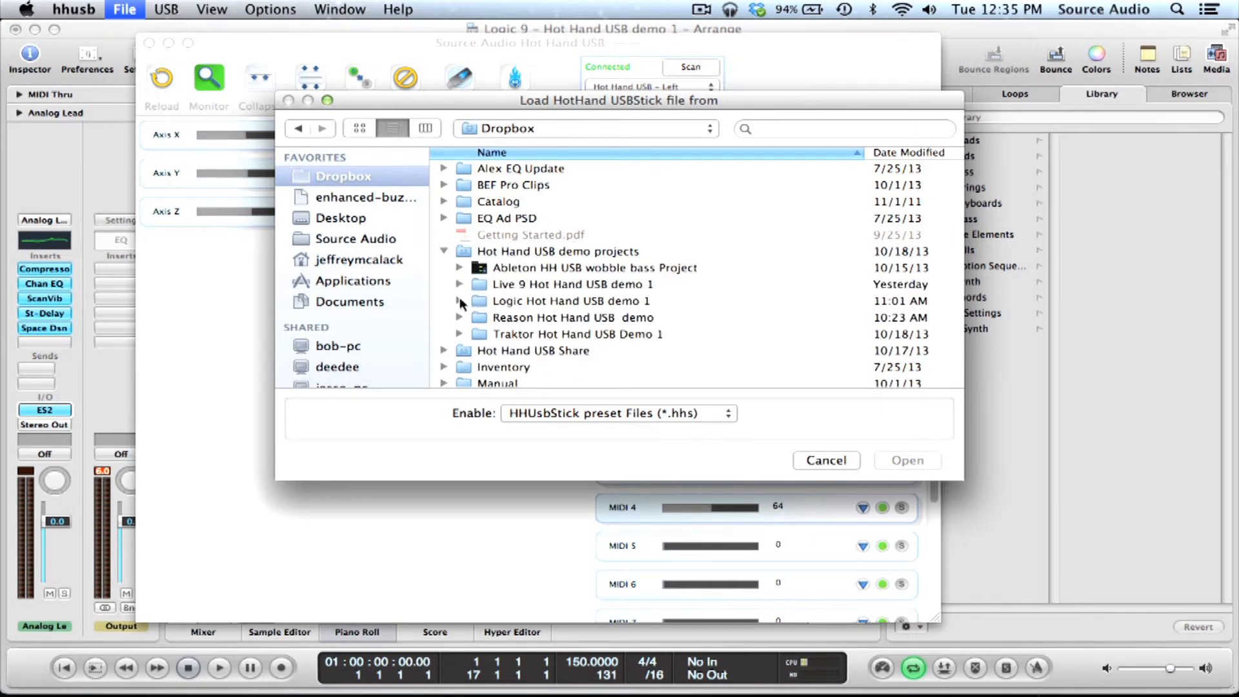
pyautogui.click(460, 300)
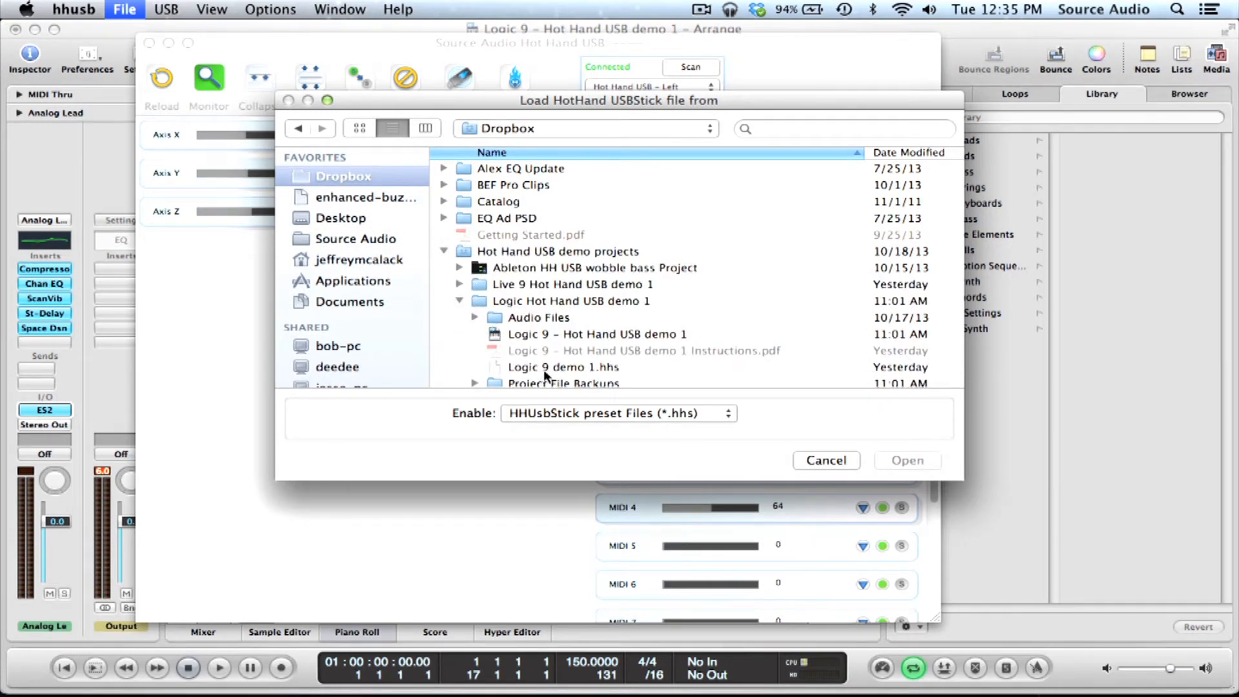
pyautogui.click(559, 366)
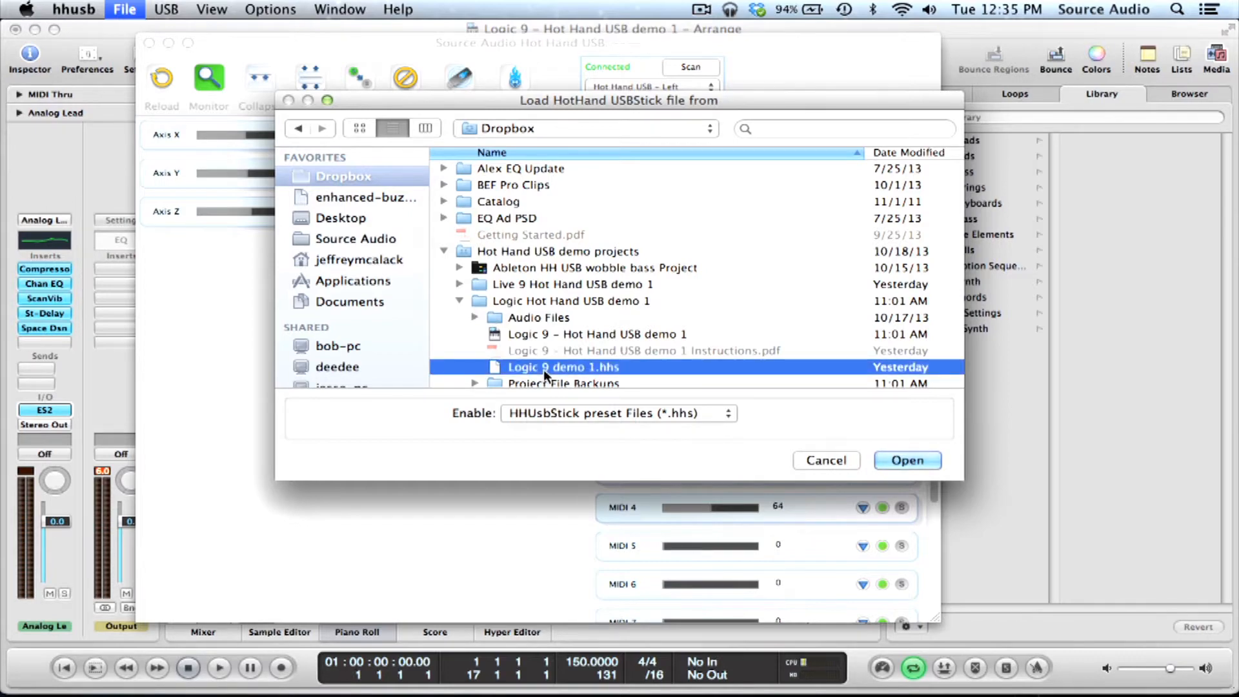
pyautogui.click(907, 460)
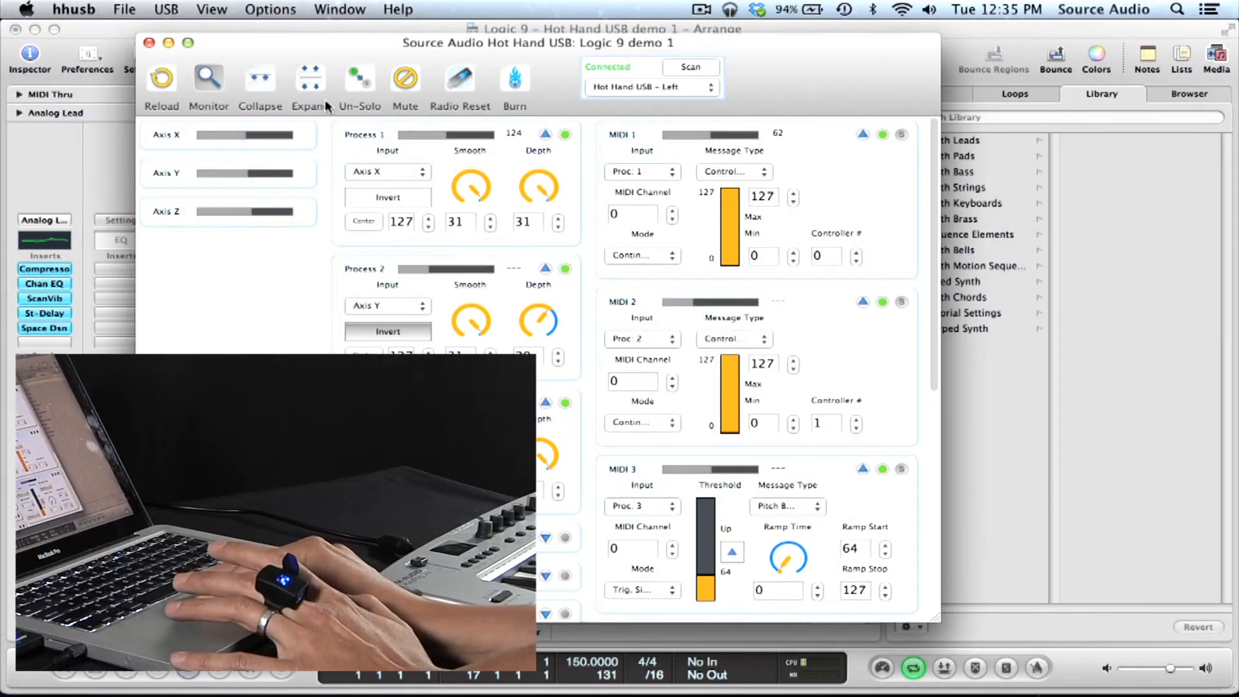
# Show the controller's live motion-axis readings, then hide the editor to return to Logic.
pyautogui.click(209, 77)
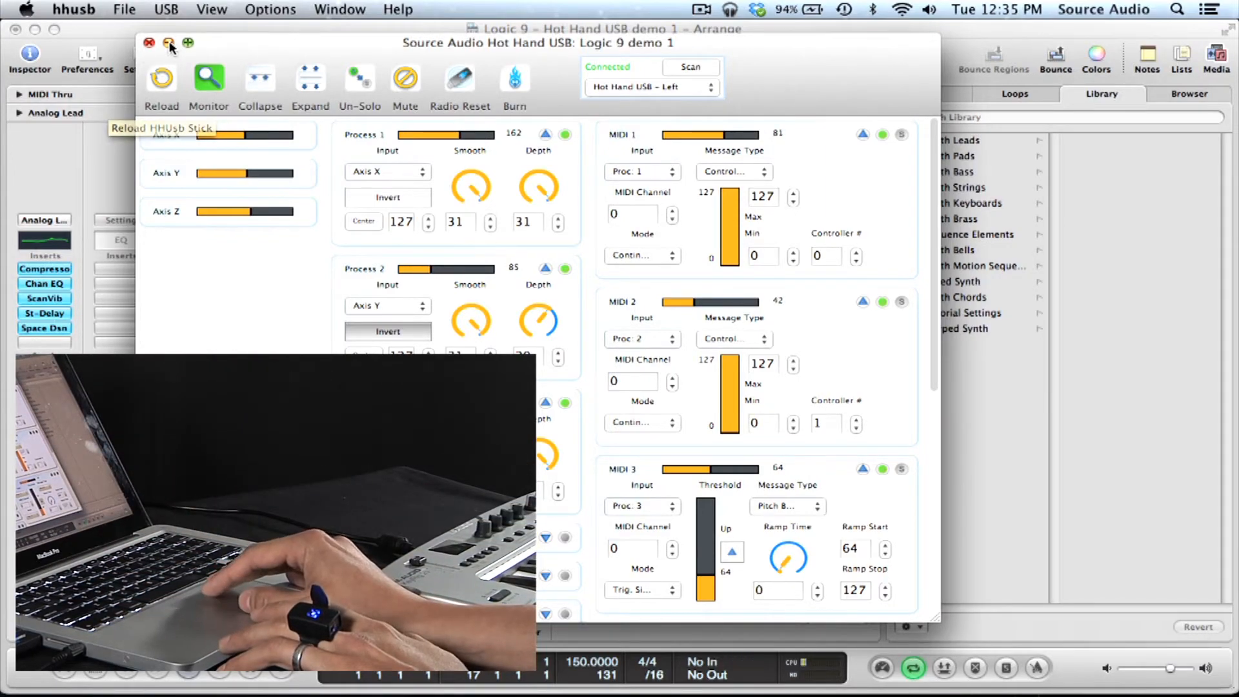
pyautogui.click(148, 44)
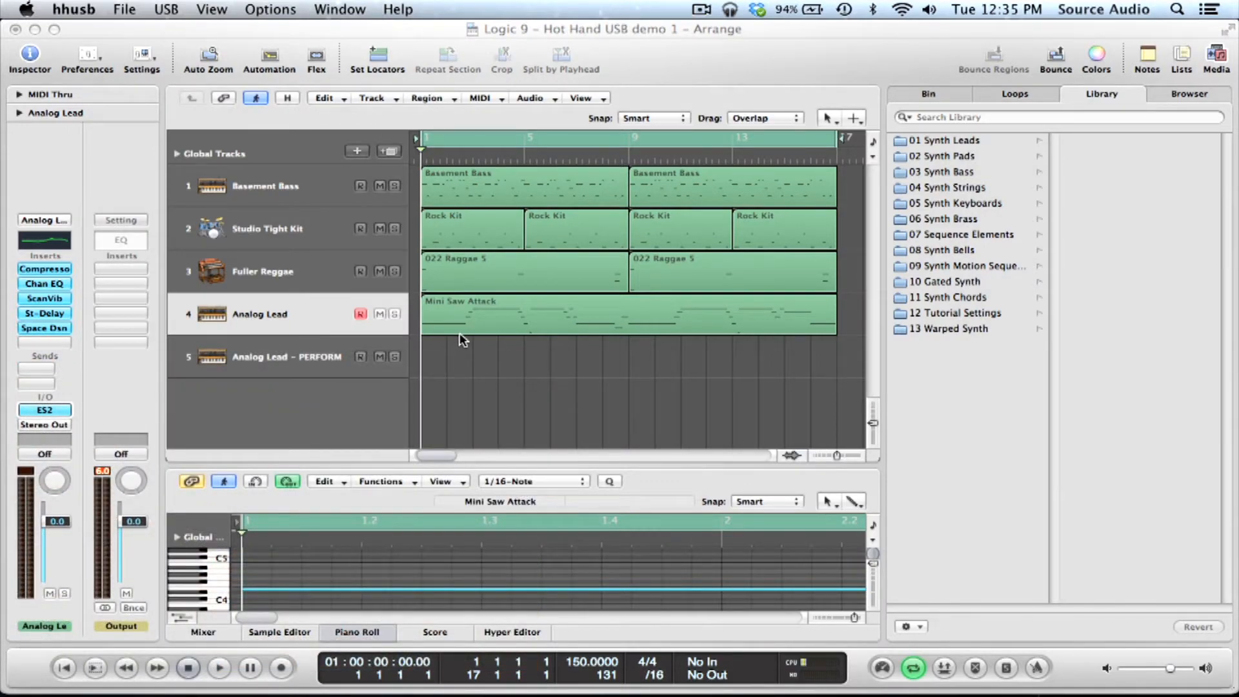
pyautogui.moveTo(520, 374)
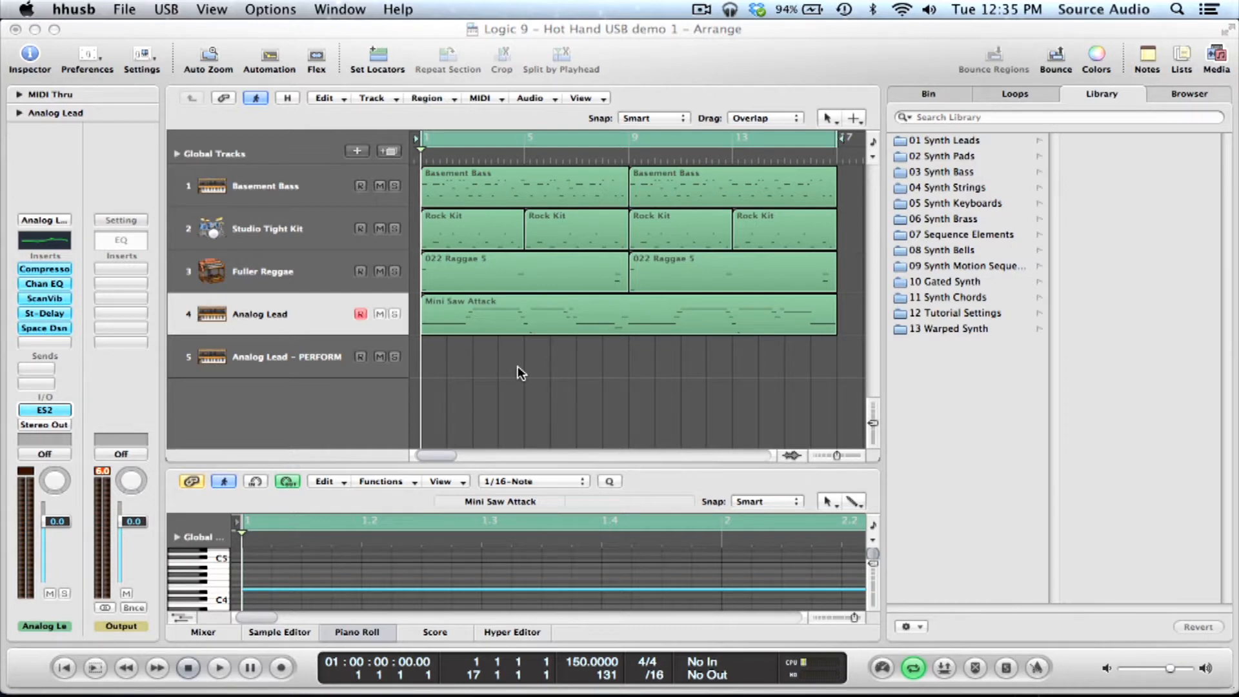
pyautogui.moveTo(299, 320)
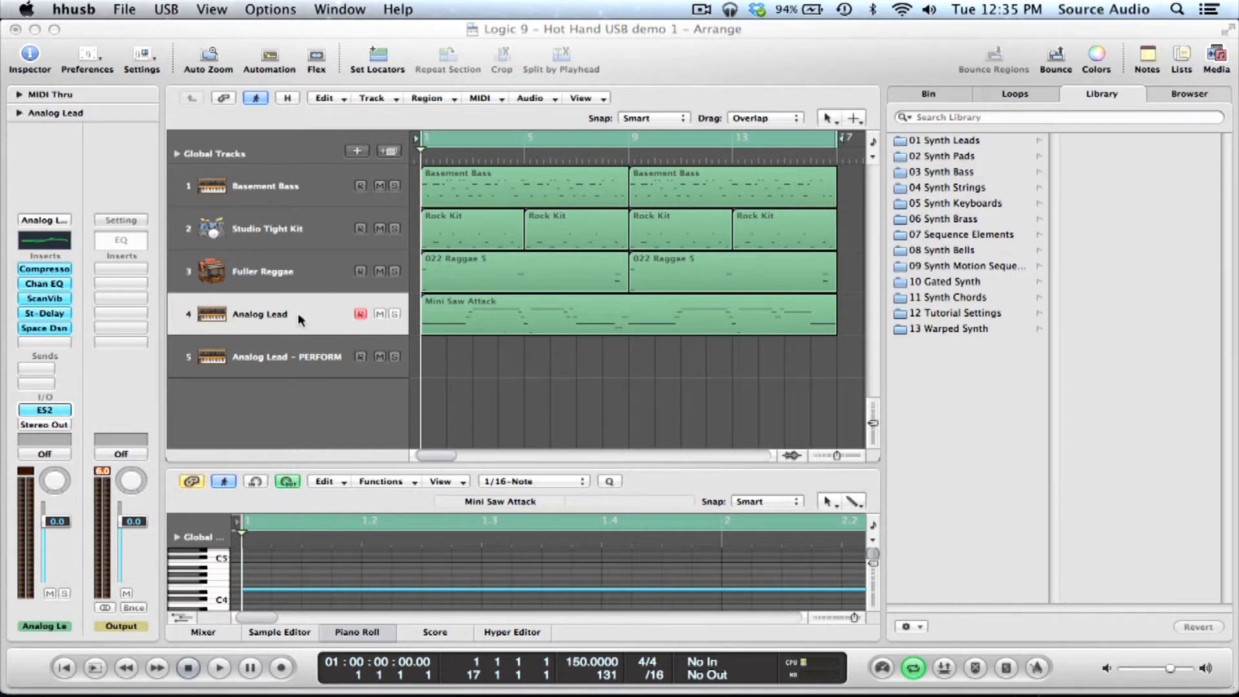
pyautogui.moveTo(344, 323)
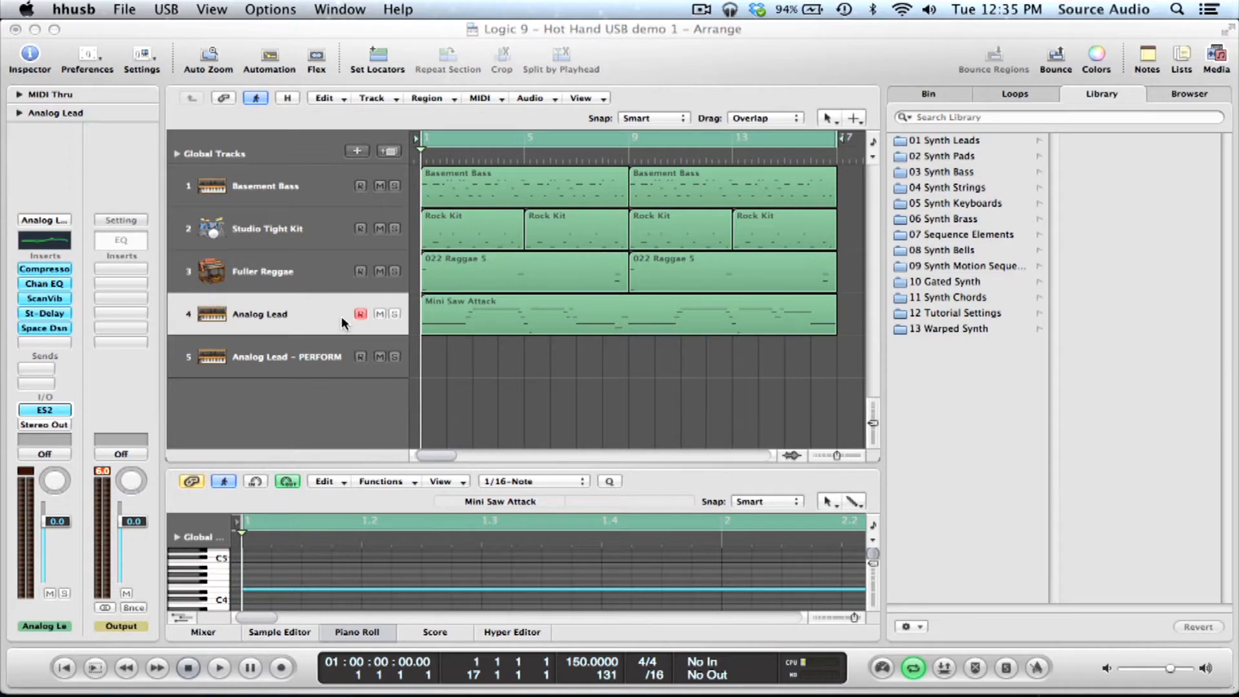
# Play back the arrangement with the Analog Lead track record-enabled.
pyautogui.click(219, 687)
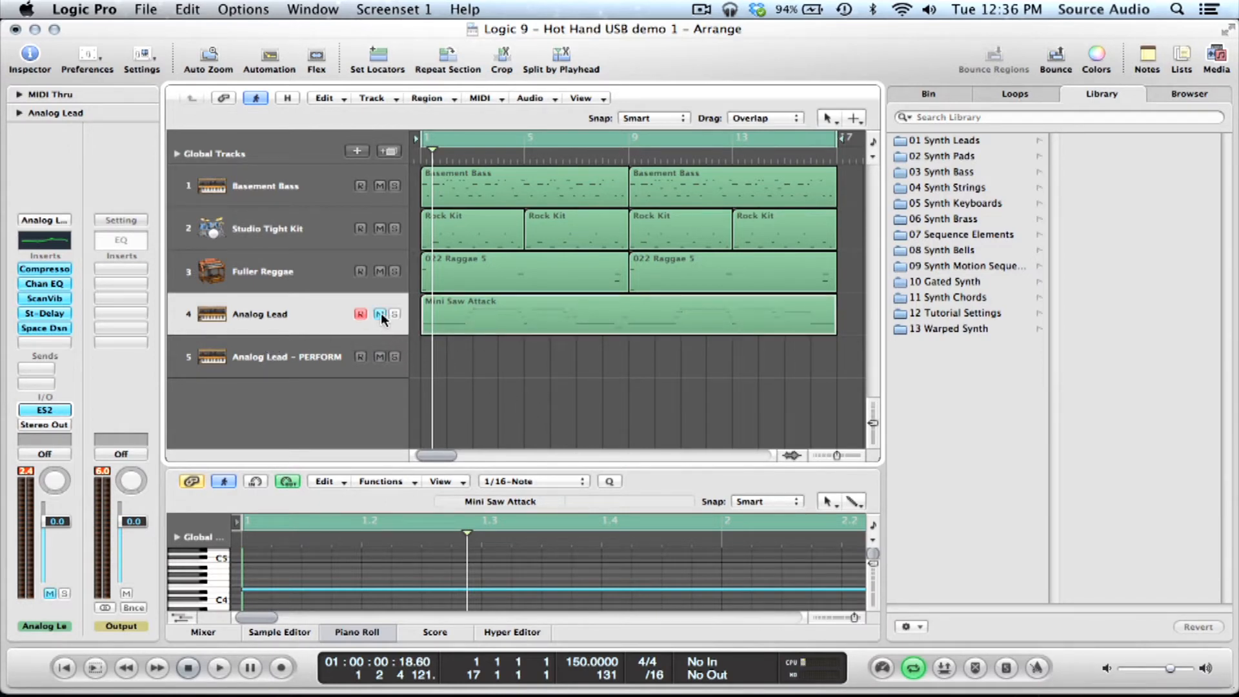
# Mute track 4 Analog Lead and record-arm track 5 Analog Lead – PERFORM.
pyautogui.click(379, 314)
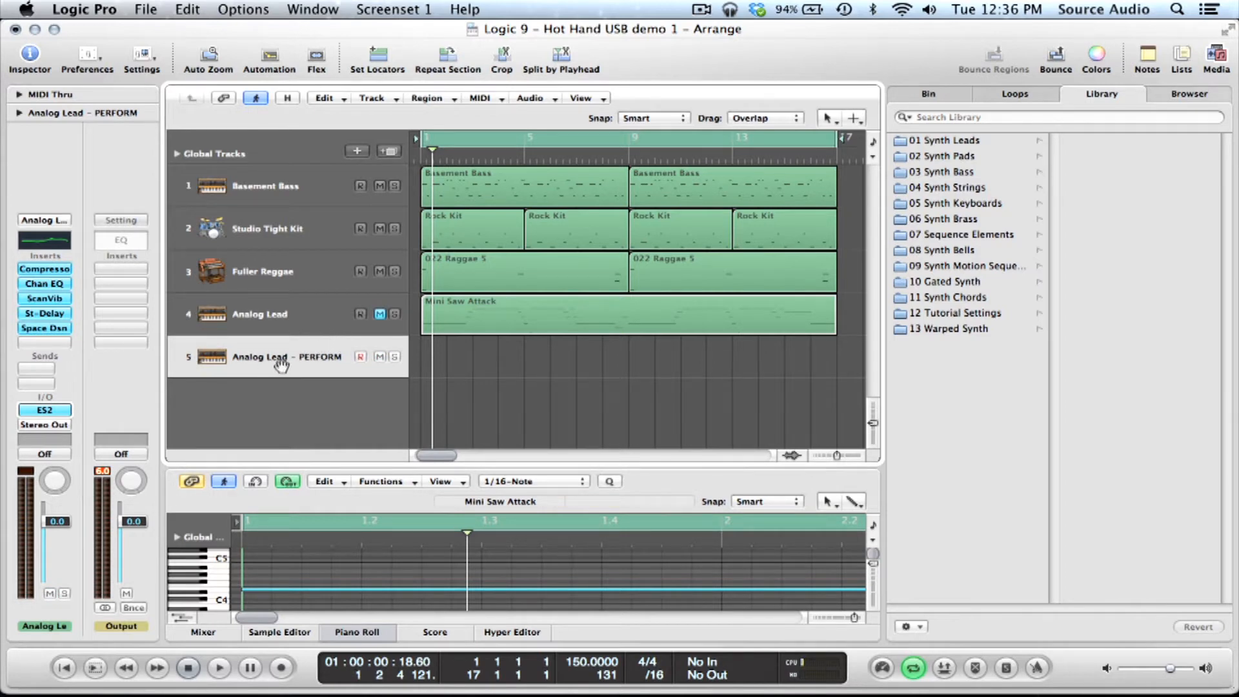
pyautogui.moveTo(213, 304)
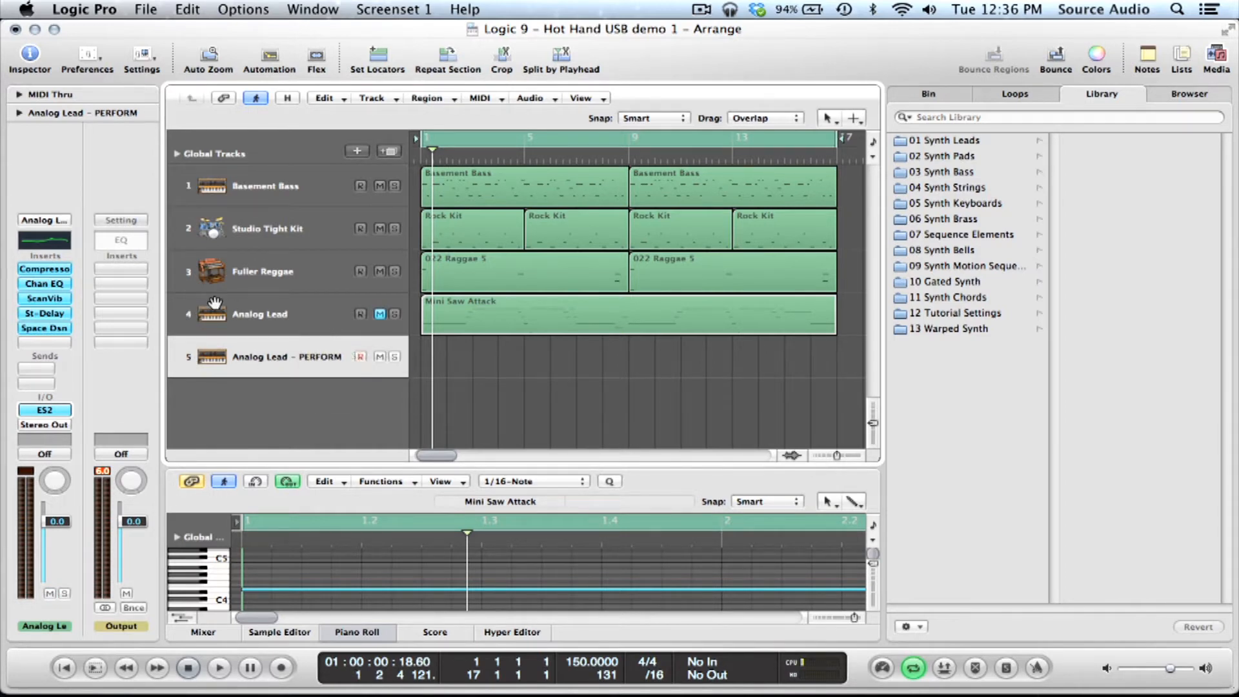
pyautogui.click(219, 687)
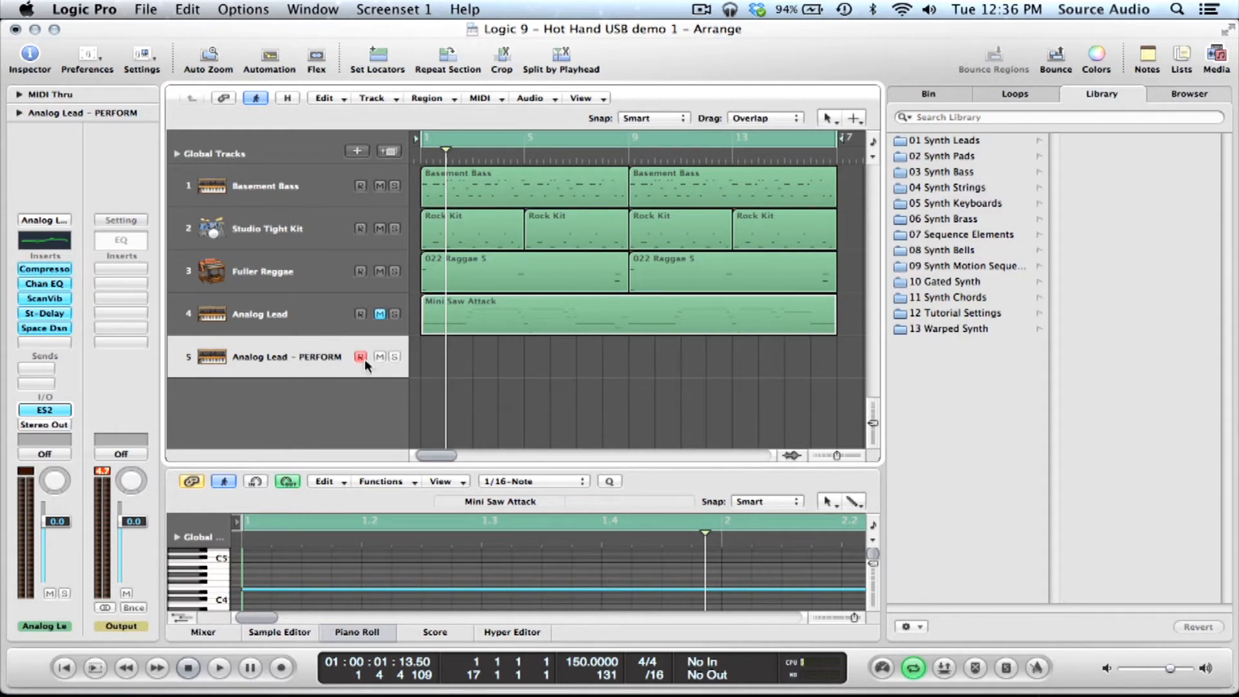
pyautogui.moveTo(261, 364)
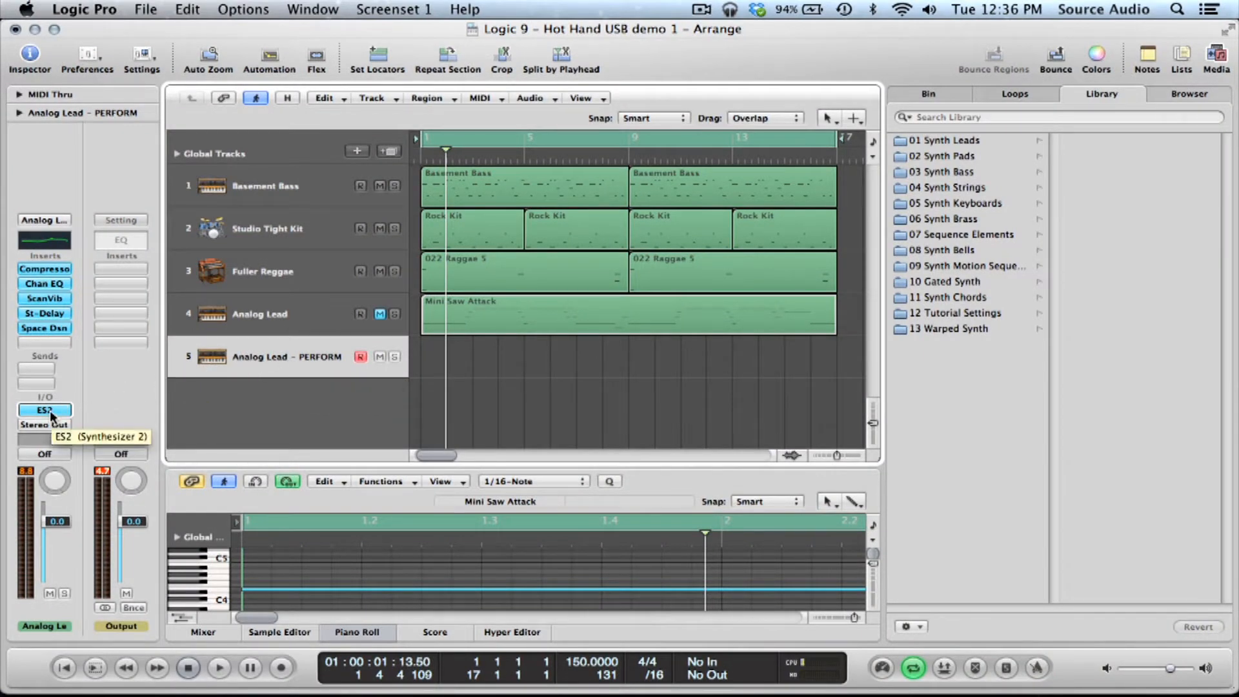
# Open the ES2 instrument plug-in from the PERFORM track's Inspector channel strip.
pyautogui.click(44, 411)
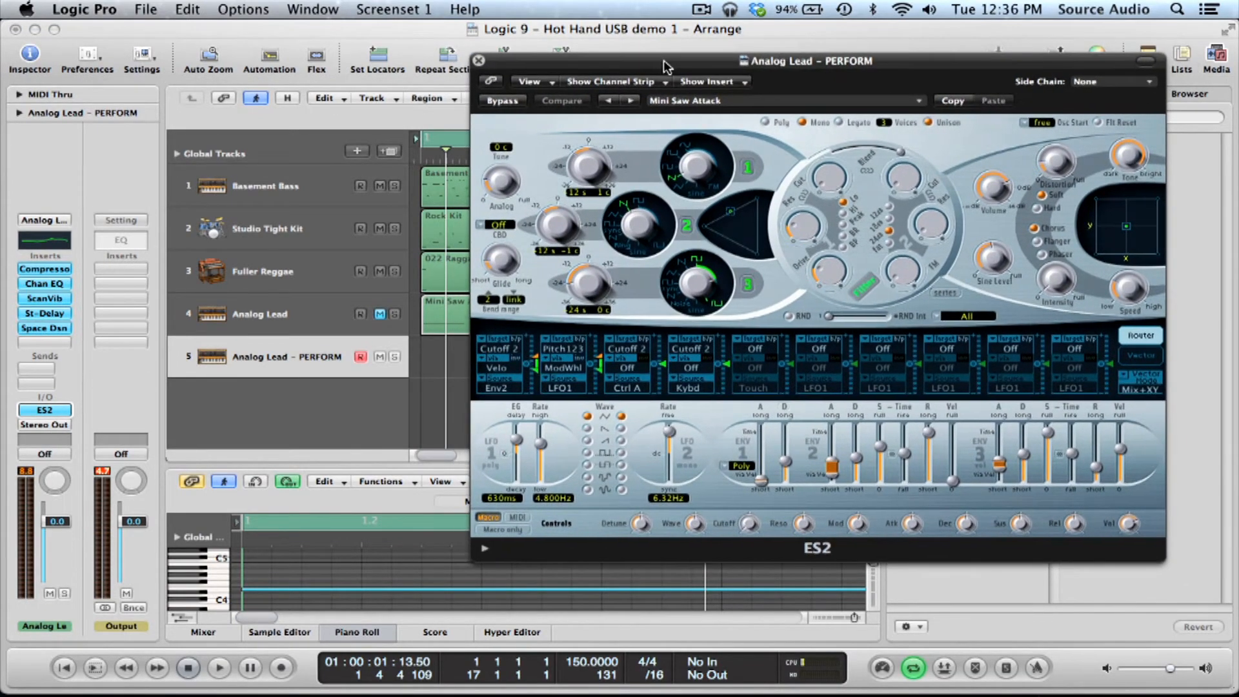
pyautogui.moveTo(649, 587)
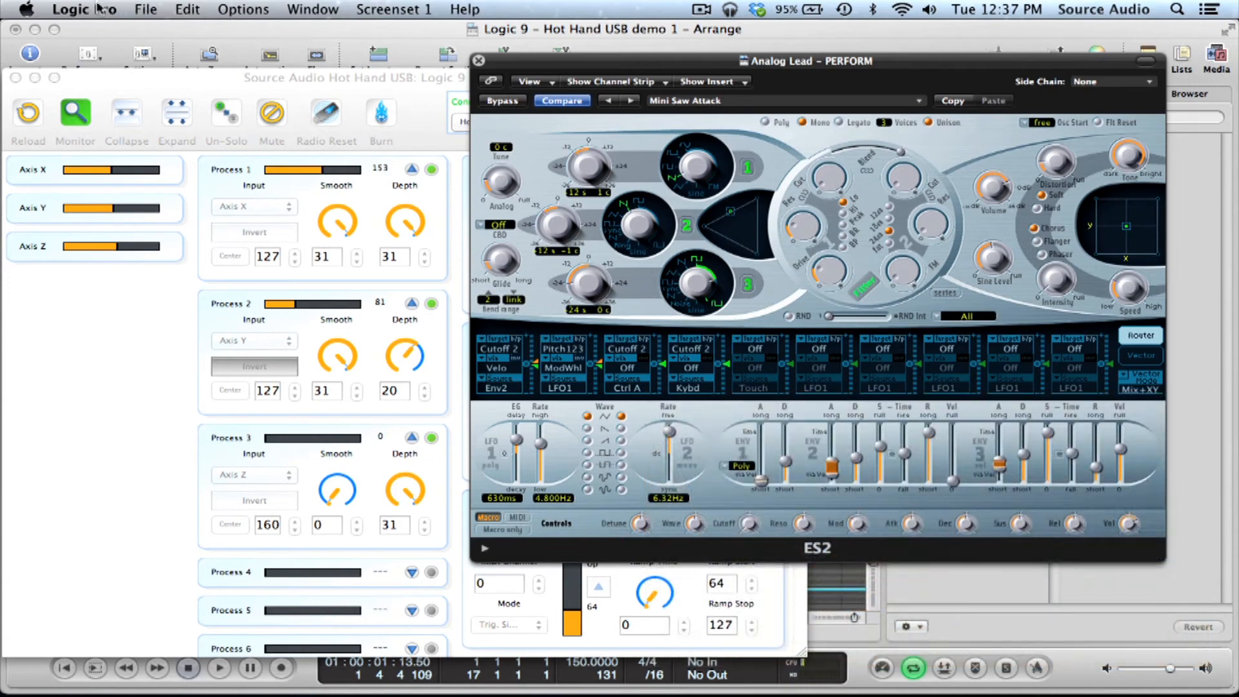
# Inspect the Controller Assignments window from Preferences, then close the ES2 synth window.
pyautogui.click(83, 9)
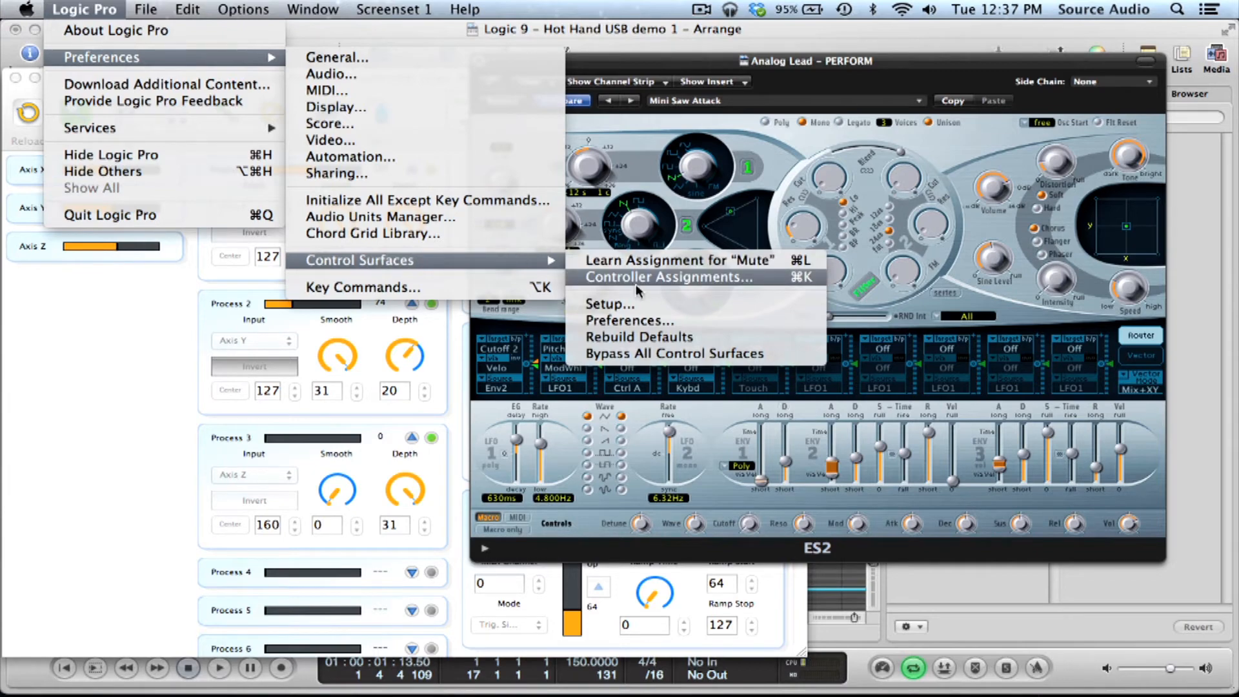
pyautogui.click(668, 278)
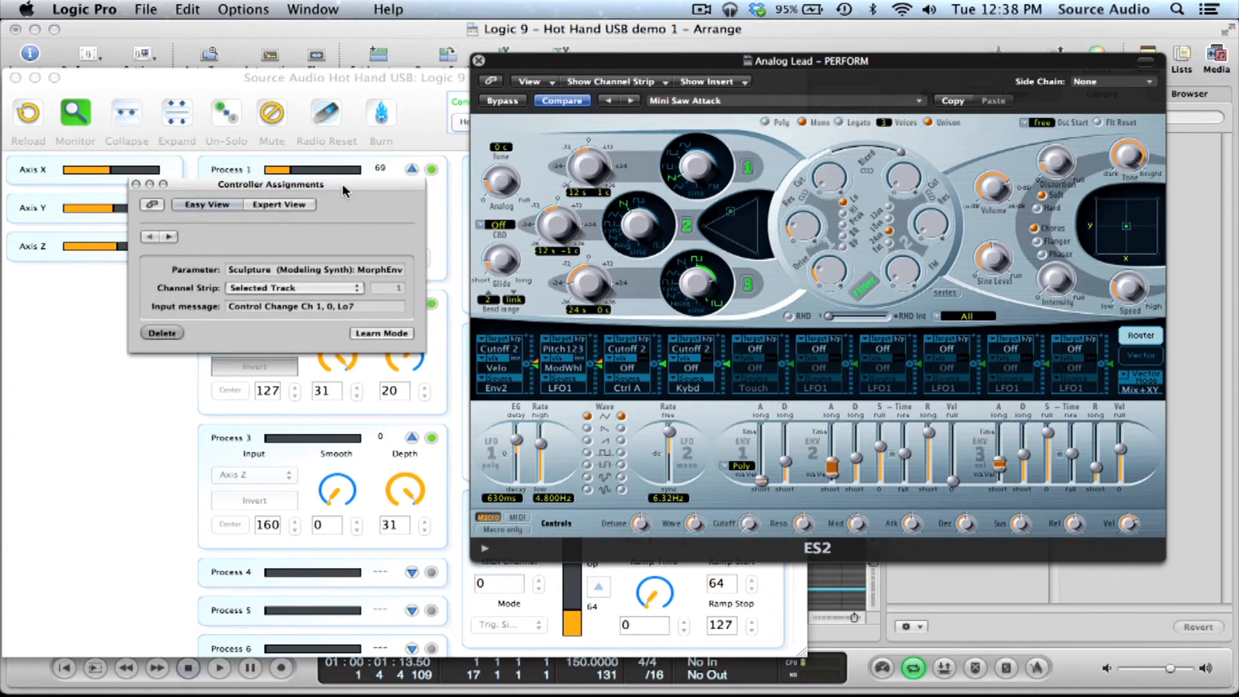
pyautogui.moveTo(347, 170); pyautogui.dragTo(324, 170)
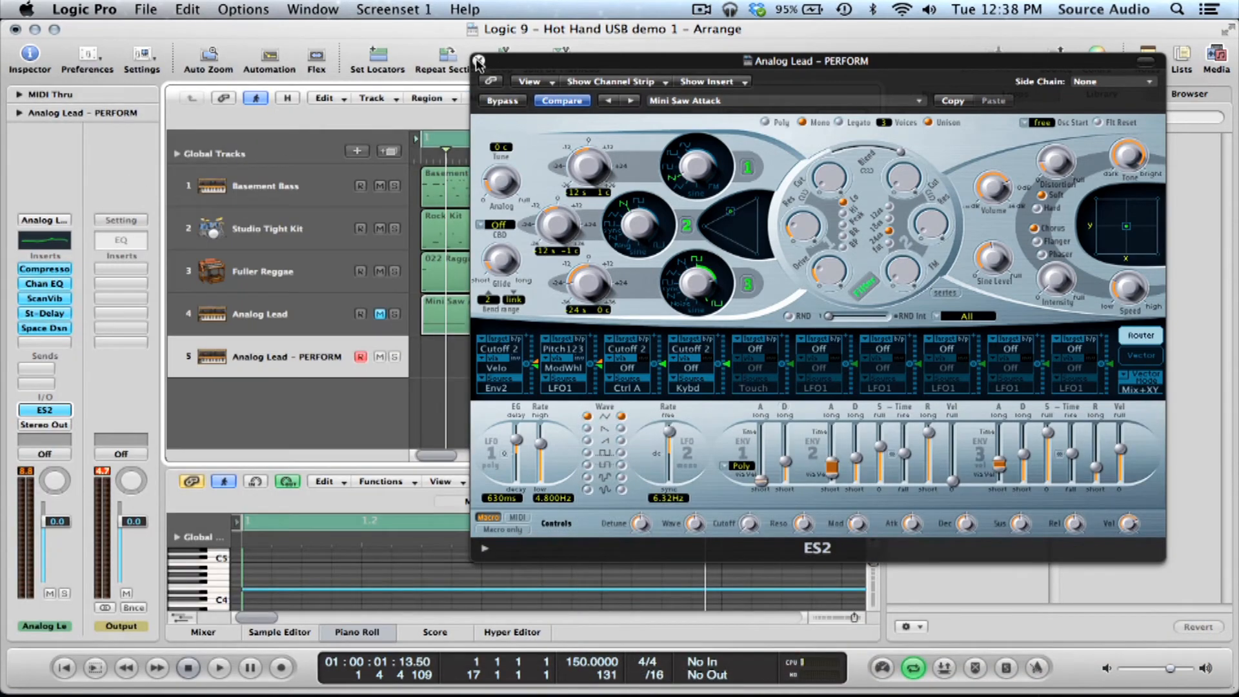
pyautogui.click(478, 59)
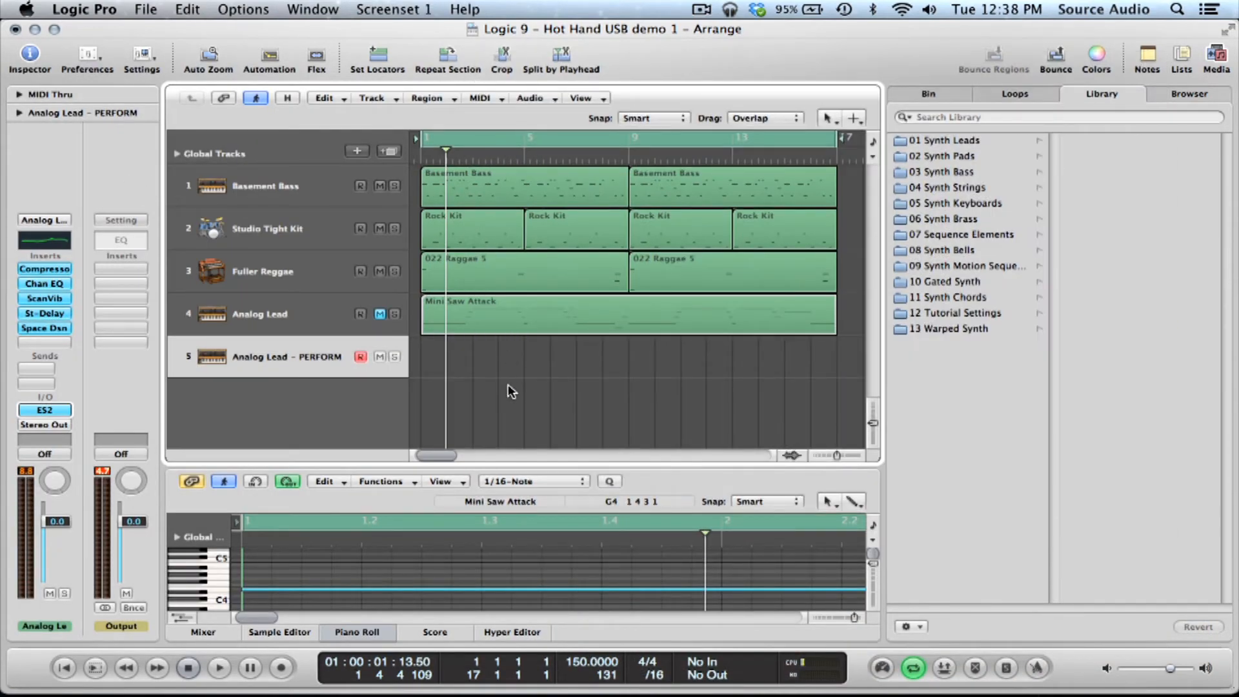